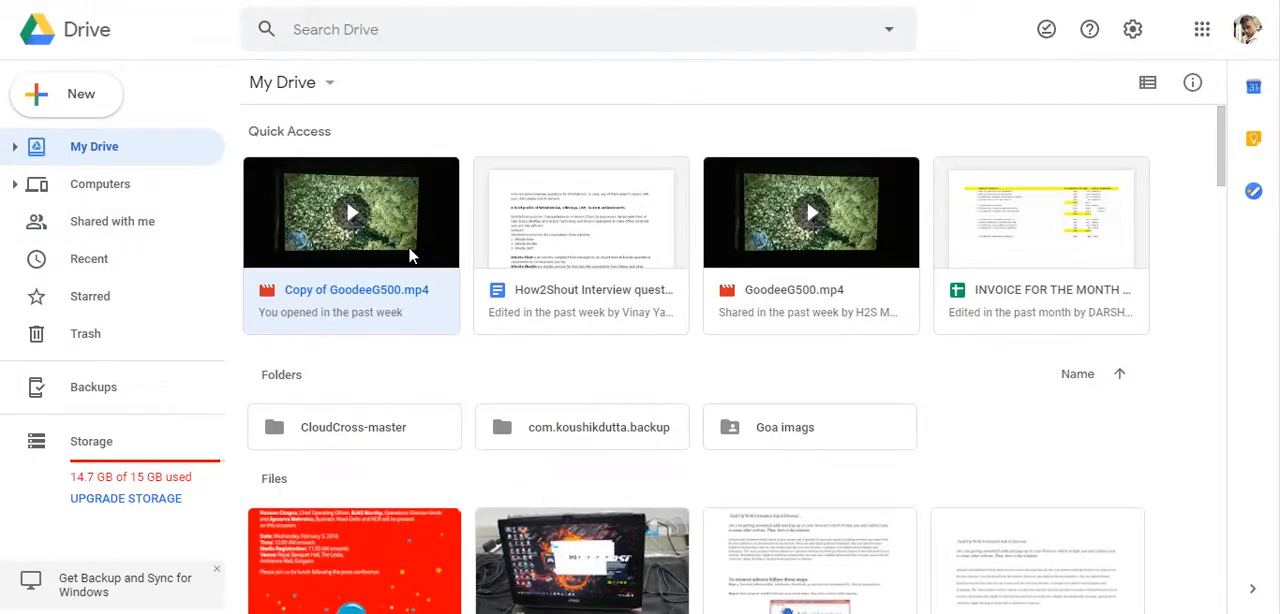
mouse_move(218, 381)
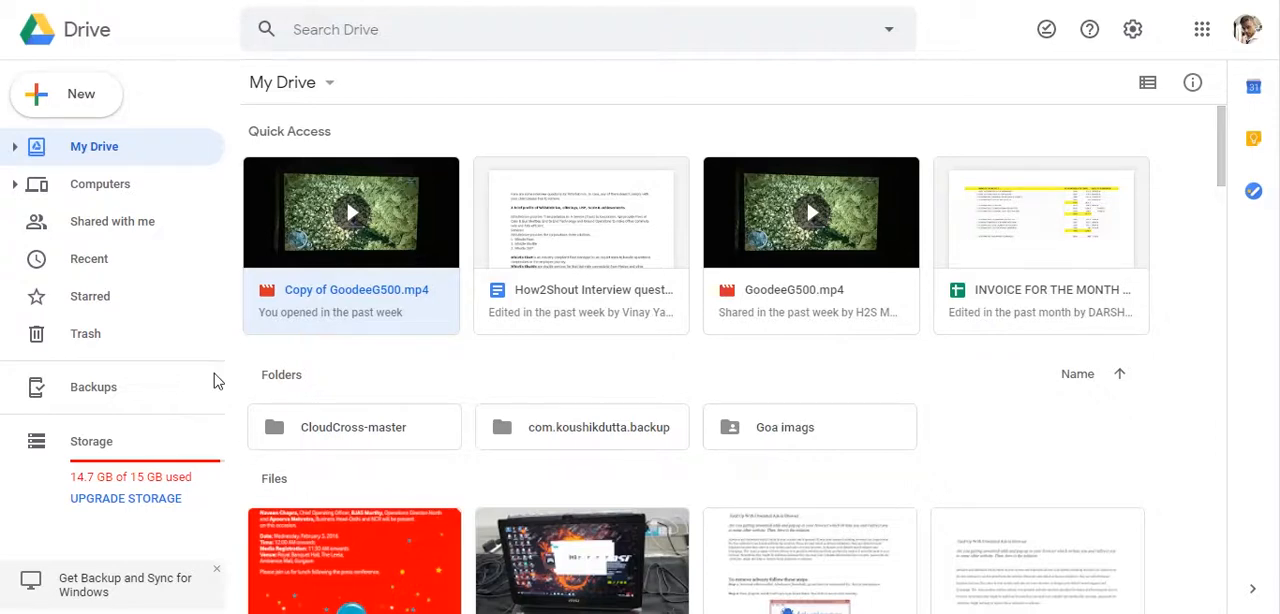
mouse_move(357, 240)
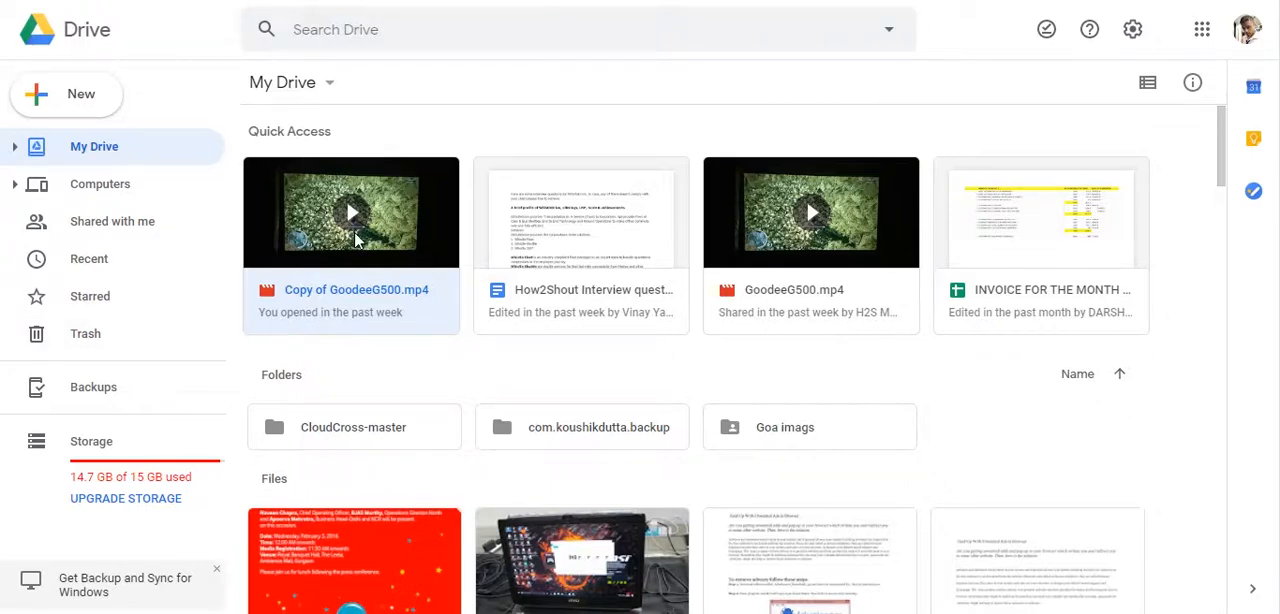
Open the Copy of GoodeeG500.mp4 preview and show its More actions menu
double_click(351, 212)
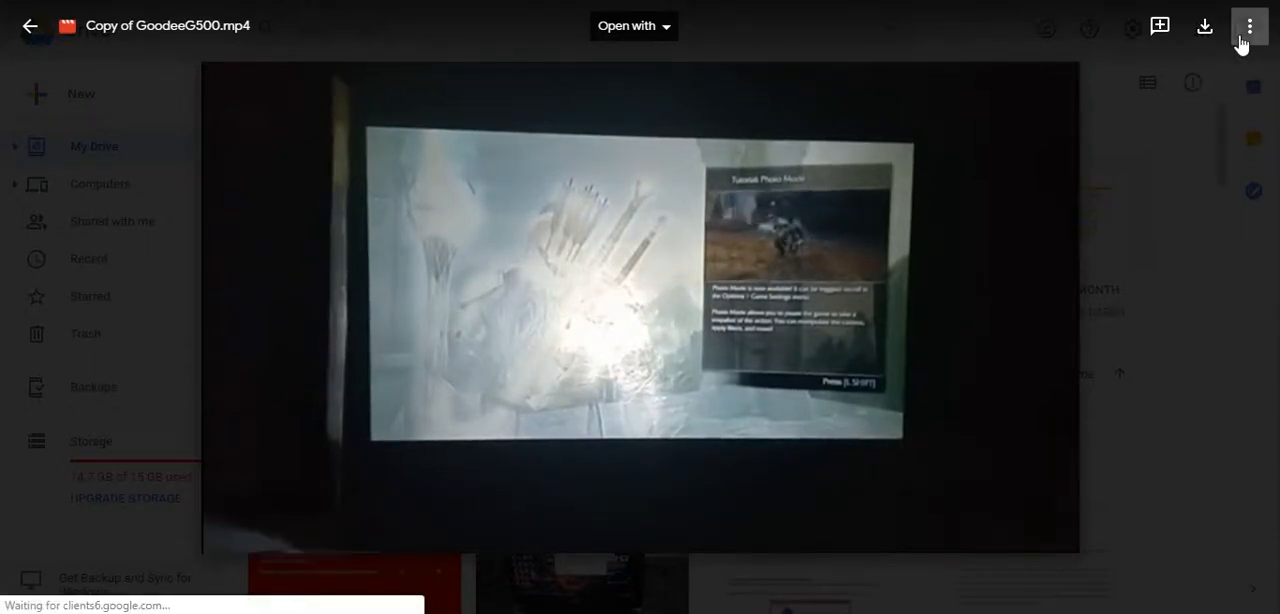
left_click(1249, 26)
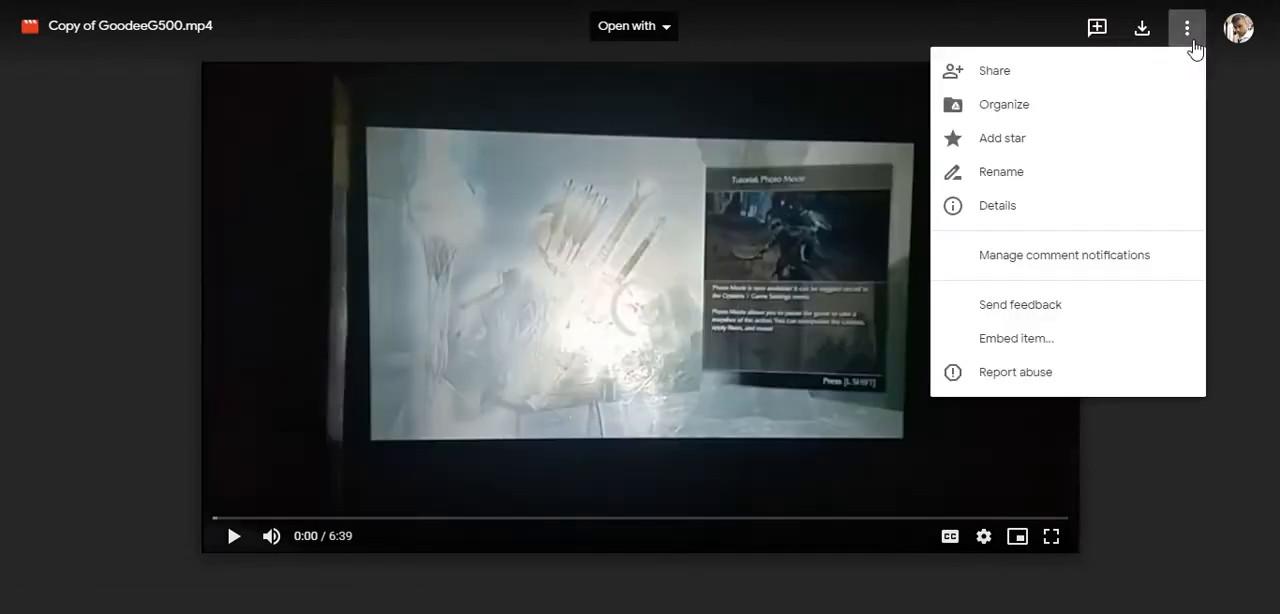
mouse_move(1080, 205)
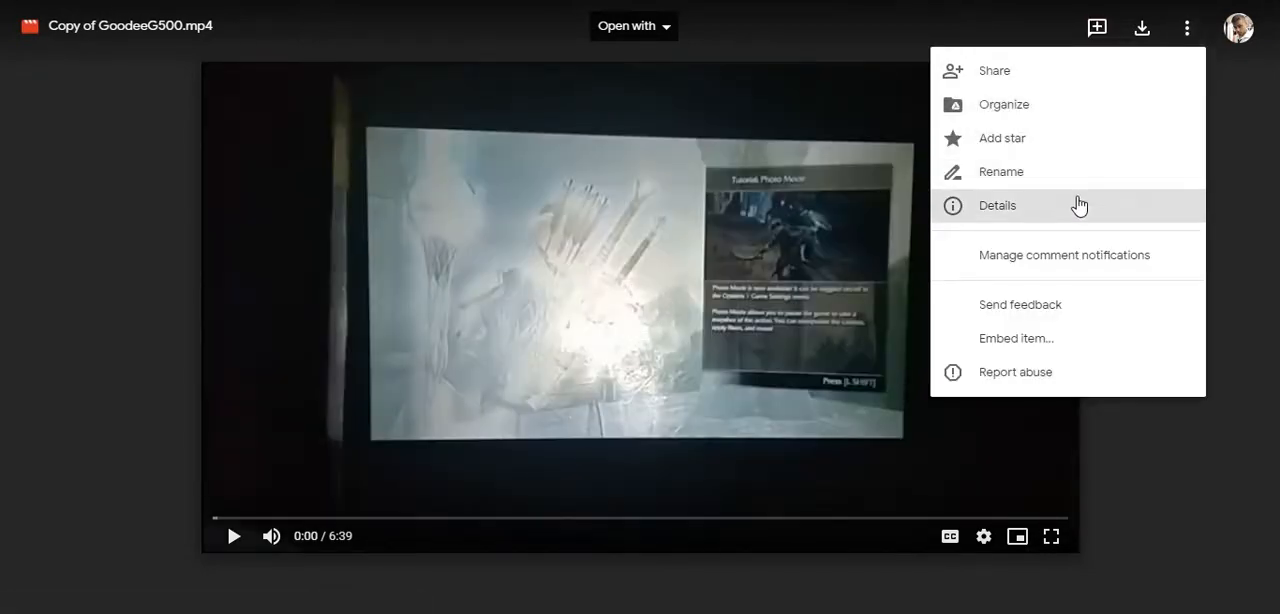
mouse_move(1013, 356)
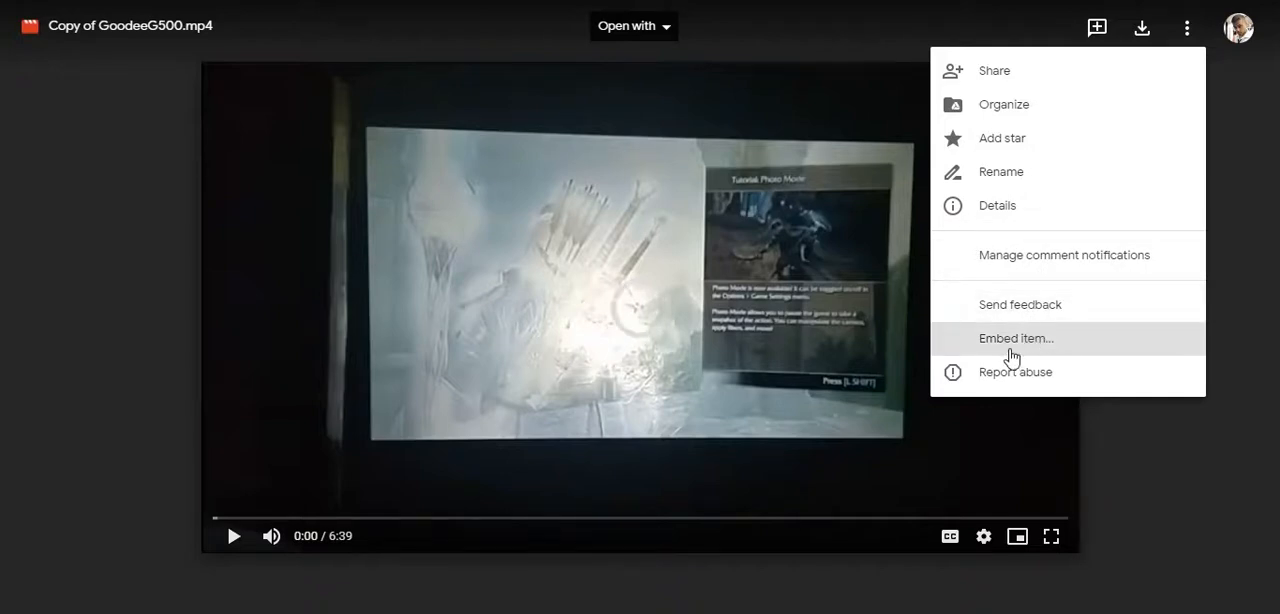
Choose Embed item to get the video's iframe embed code
left_click(1015, 338)
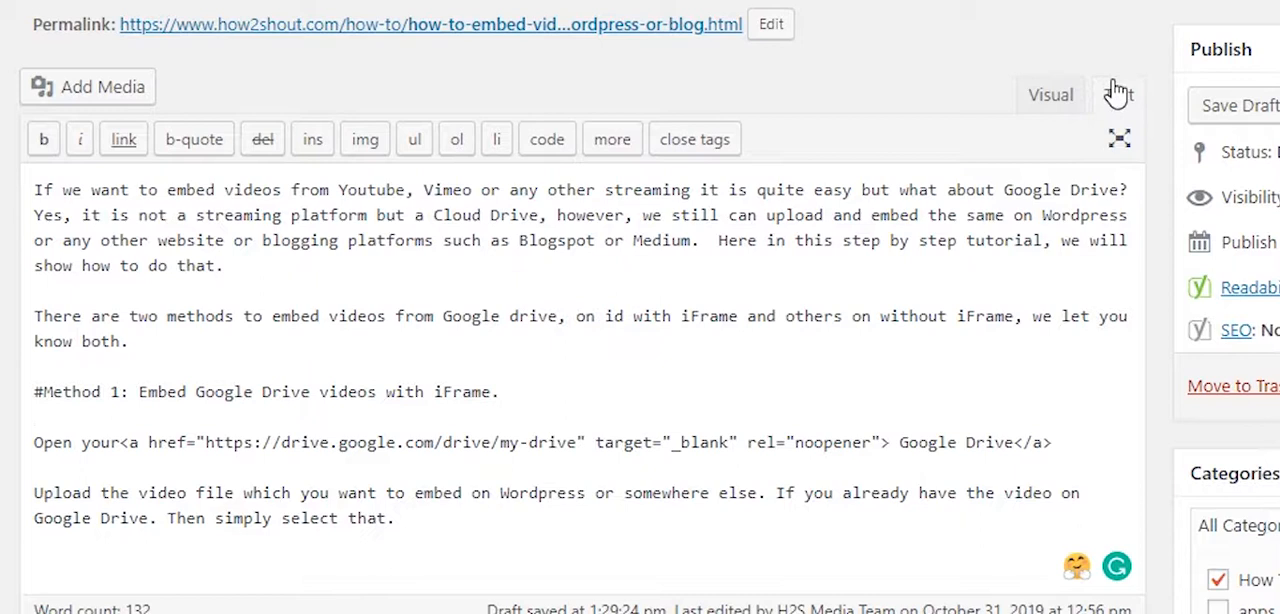
Paste the iframe code after the last paragraph in Text view, then switch to Visual
left_click(1118, 94)
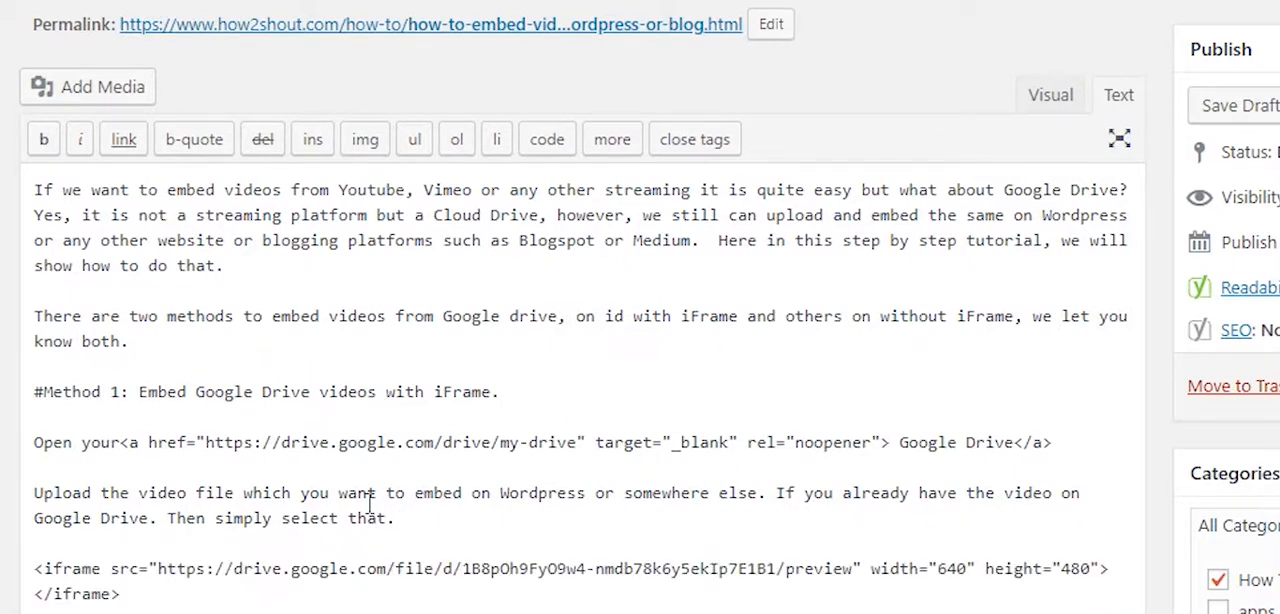
double_click(85, 593)
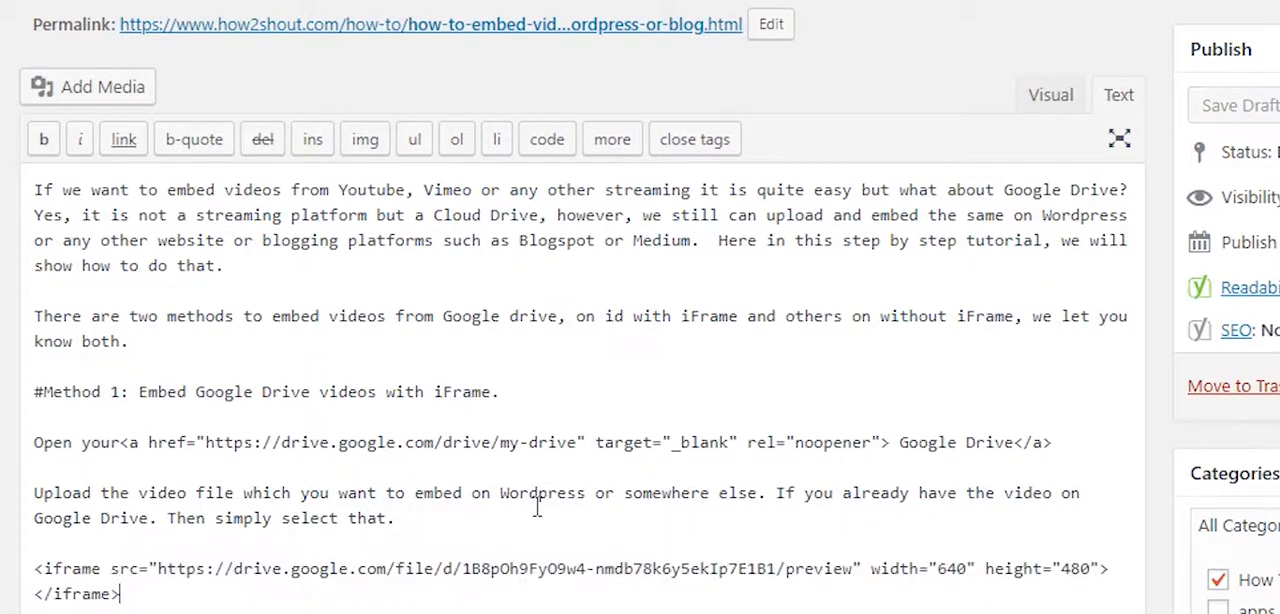
left_click(1049, 94)
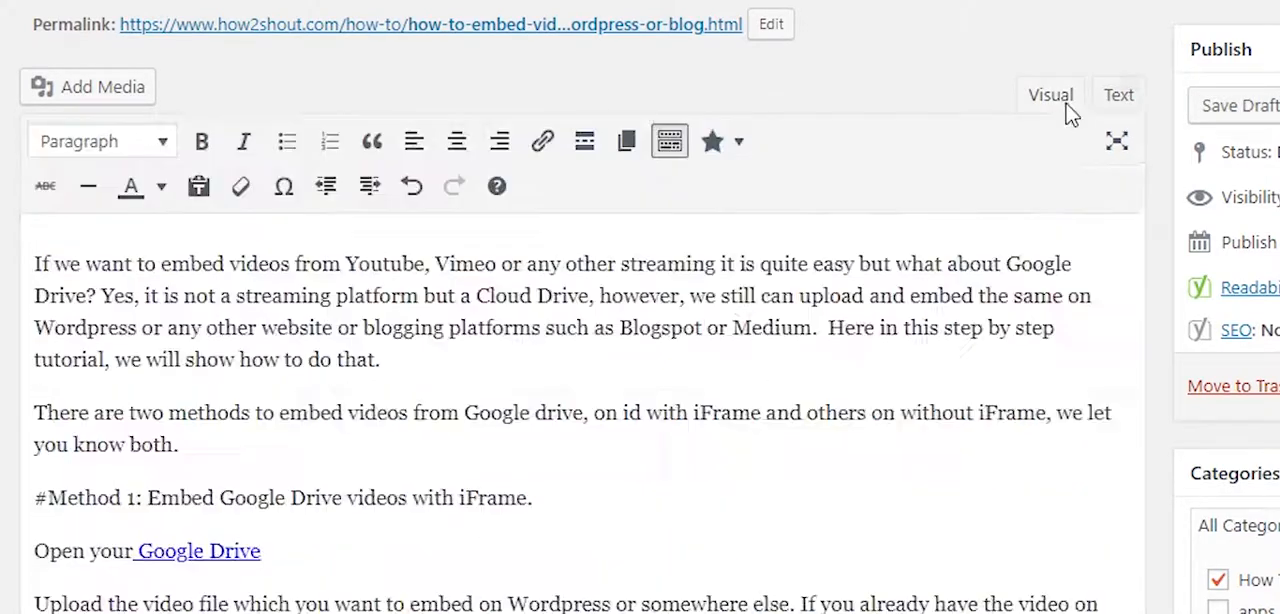
scroll("down", 3)
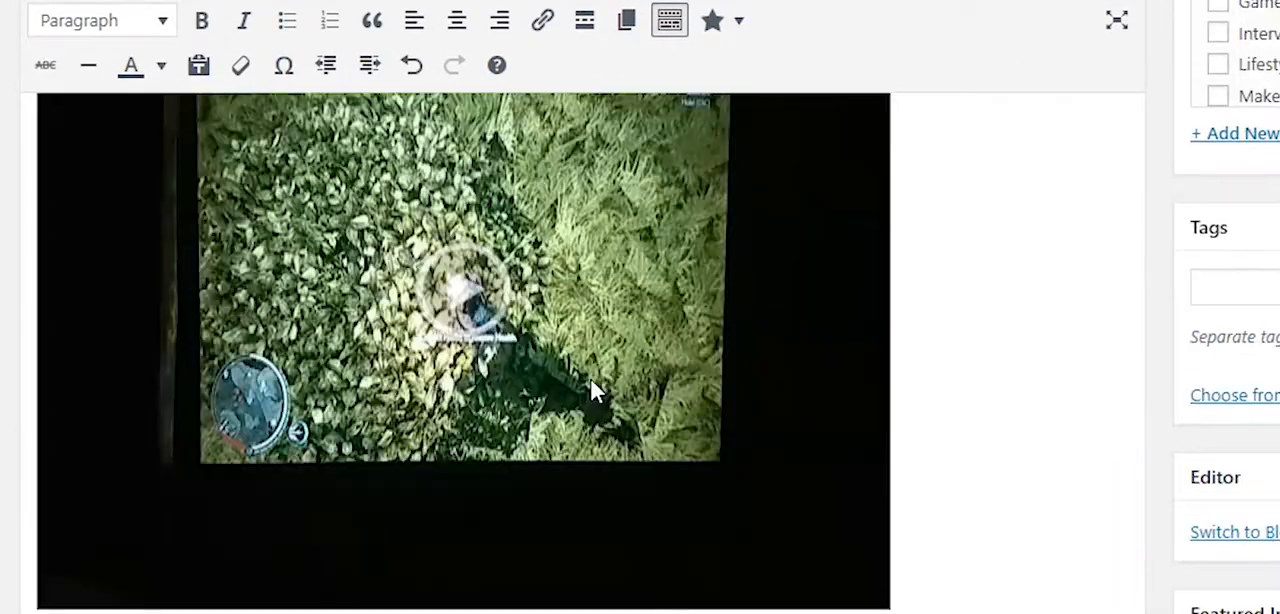
scroll("up", 3)
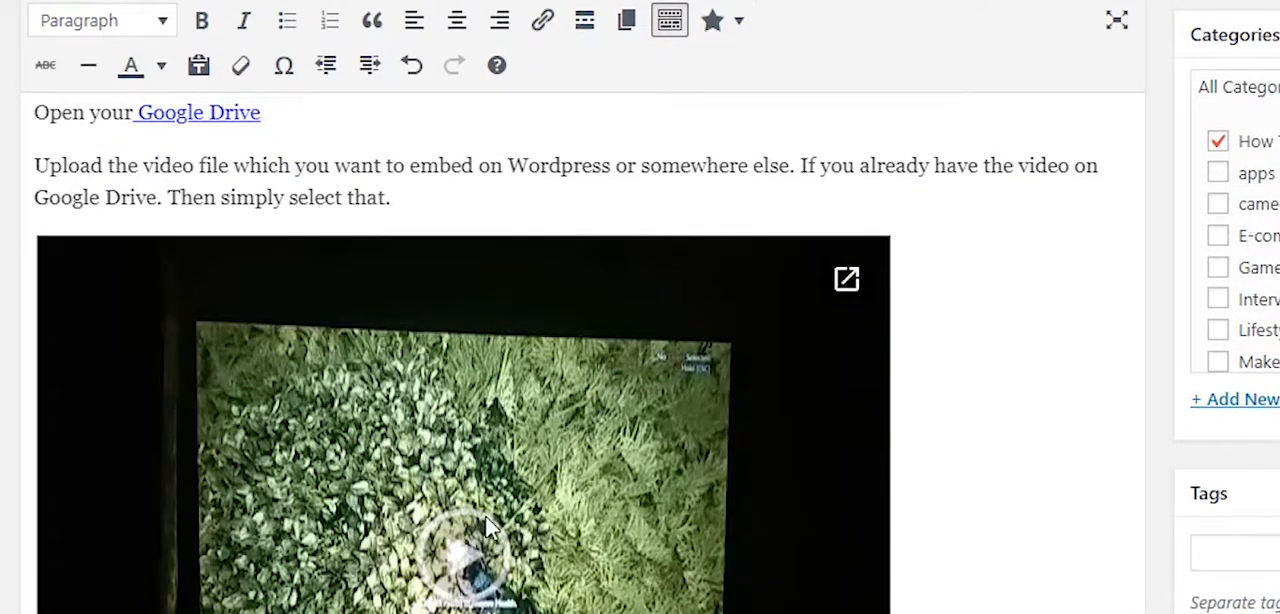
mouse_move(590, 357)
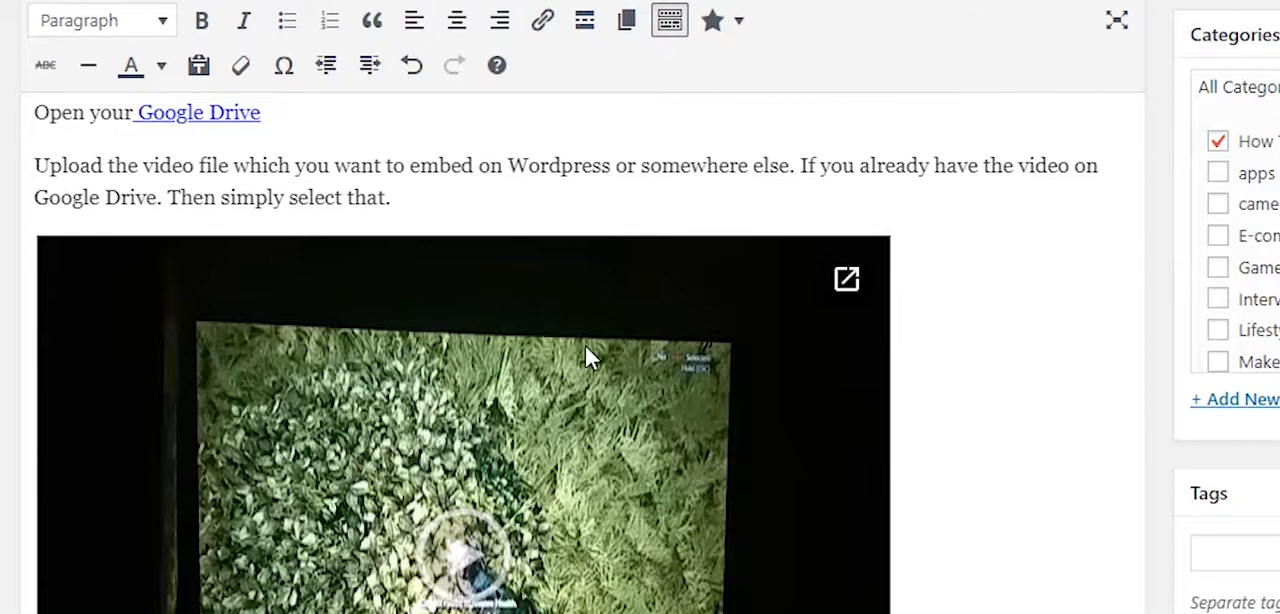
mouse_move(425, 572)
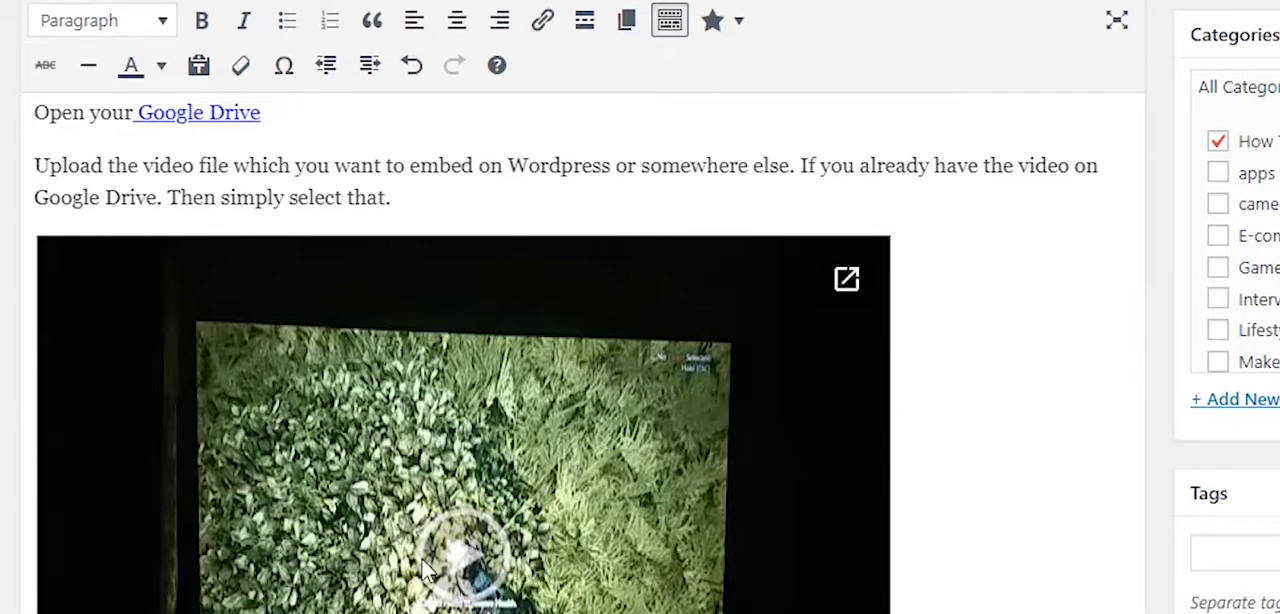
scroll("down", 3)
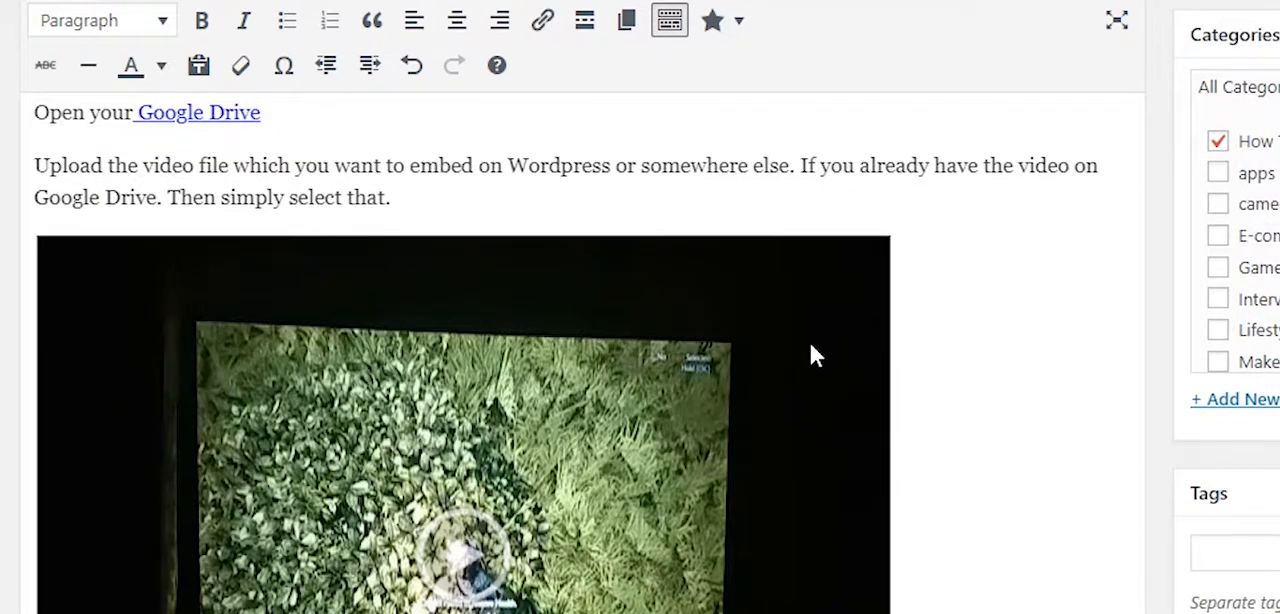
scroll("down", 3)
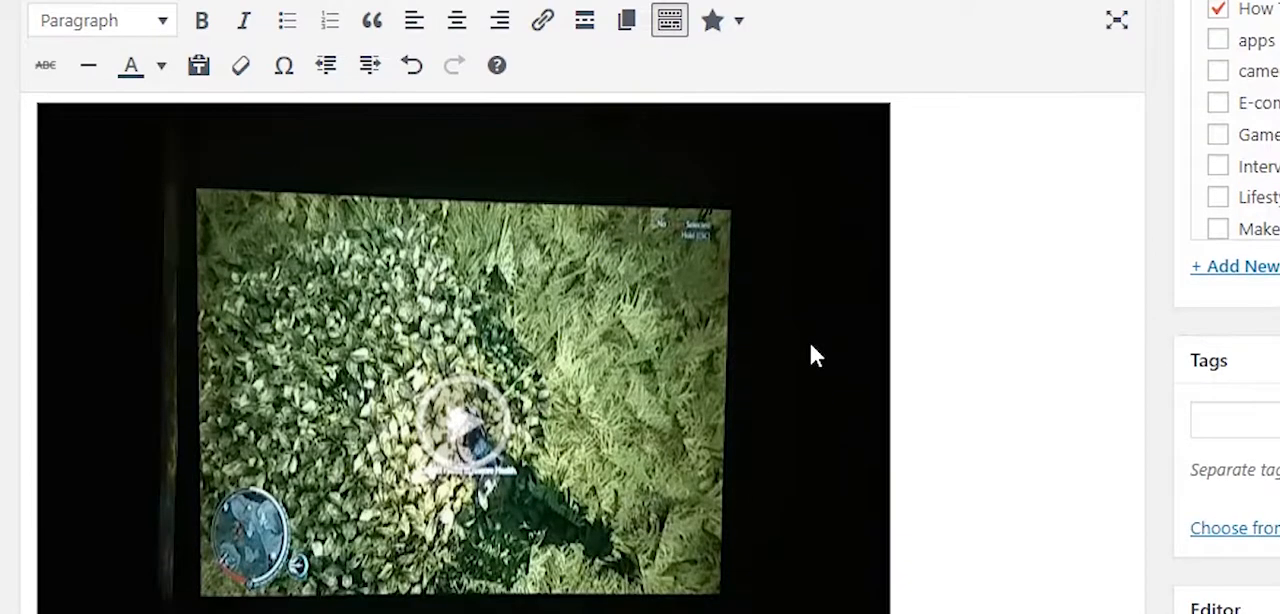